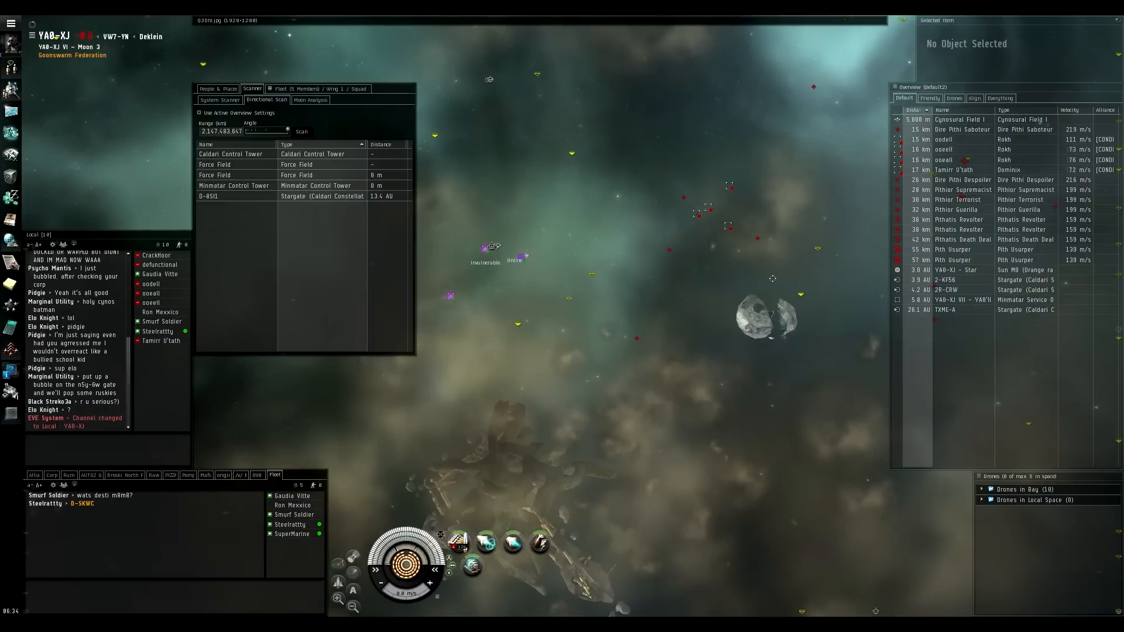
- Lock Tamirr U'tath's Dominix, warp-scramble it, and launch the five L - ECM drones
{"action": "left_click", "coordinate": [943, 140]}
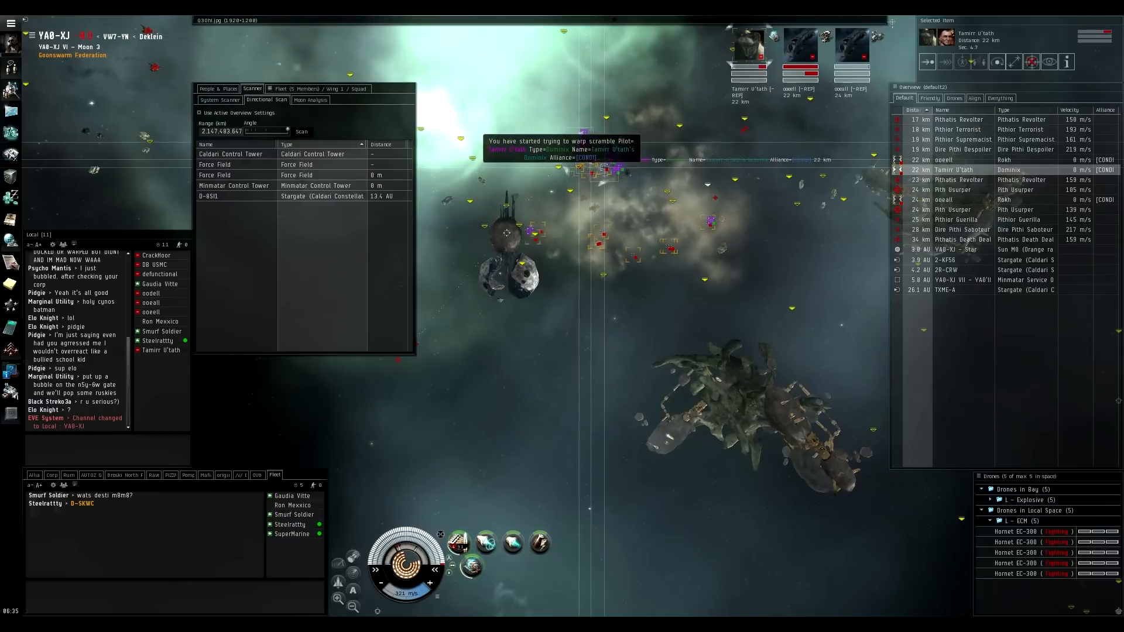
- Warp out of YA0-XJ, jump to N5Y-4N, and view the Fleet window's History tab
{"action": "right_click", "coordinate": [751, 38]}
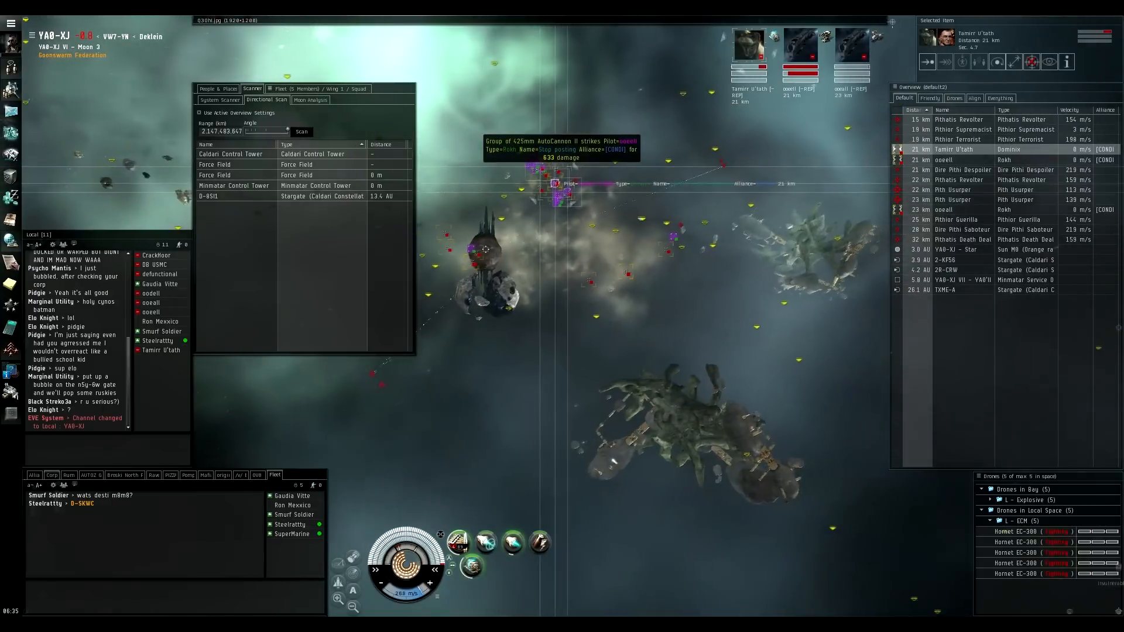
{"action": "left_click", "coordinate": [954, 210]}
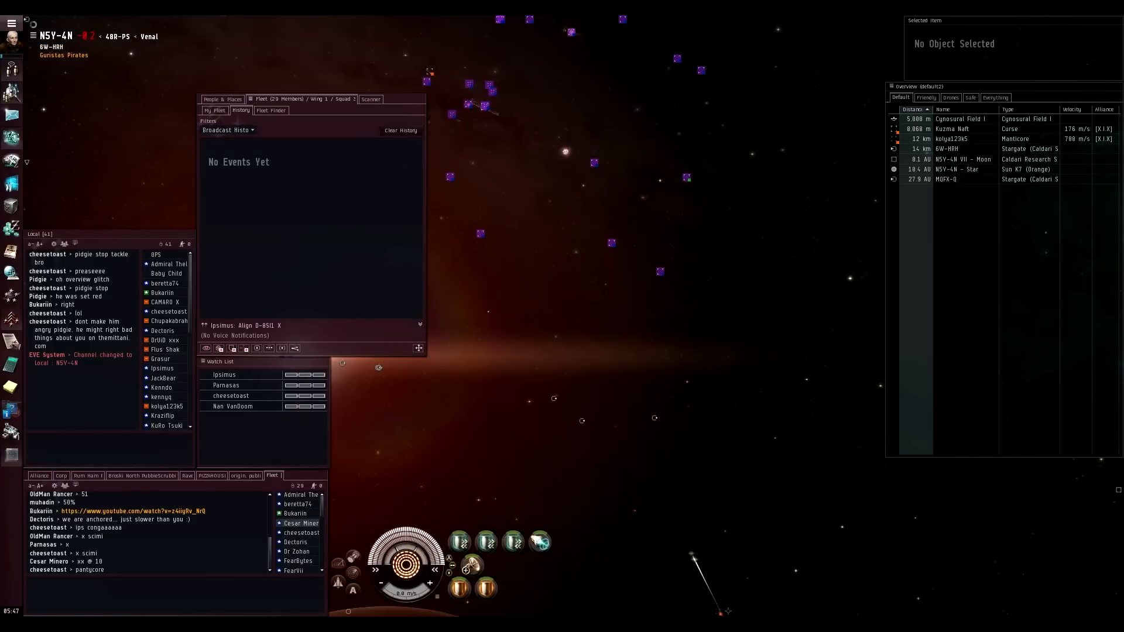
- Warp to VFK-IV III - Asteroid Belt 1 and run a directional scan
{"action": "left_click", "coordinate": [954, 129]}
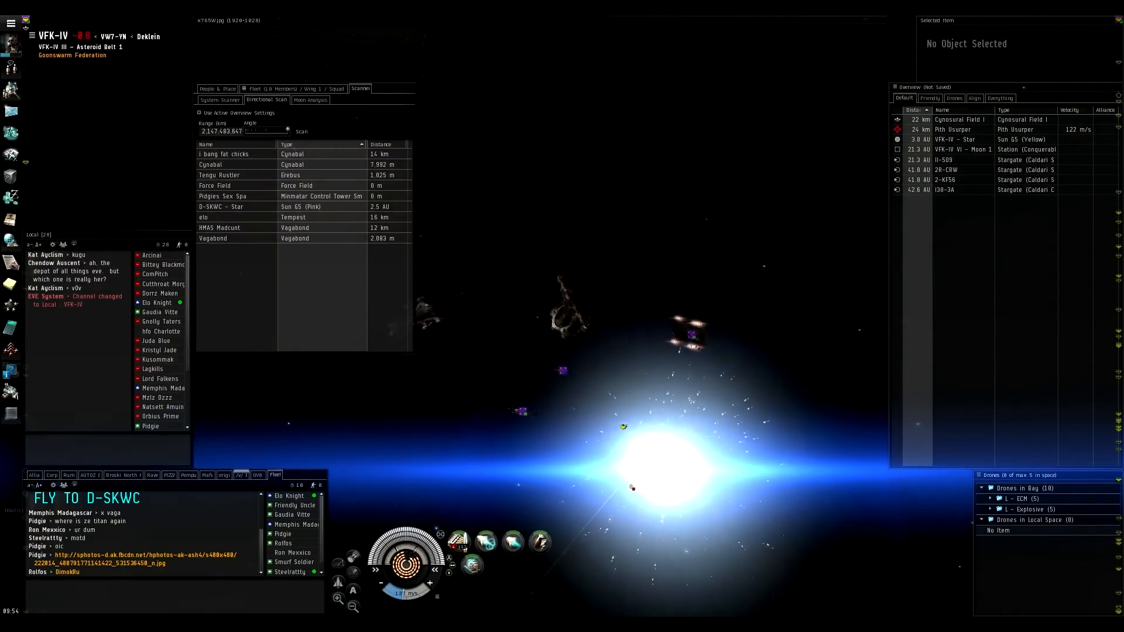
- Jump back to N5Y-4N and land on the MQFX-Q stargate near the Tengu
{"action": "right_click", "coordinate": [904, 98]}
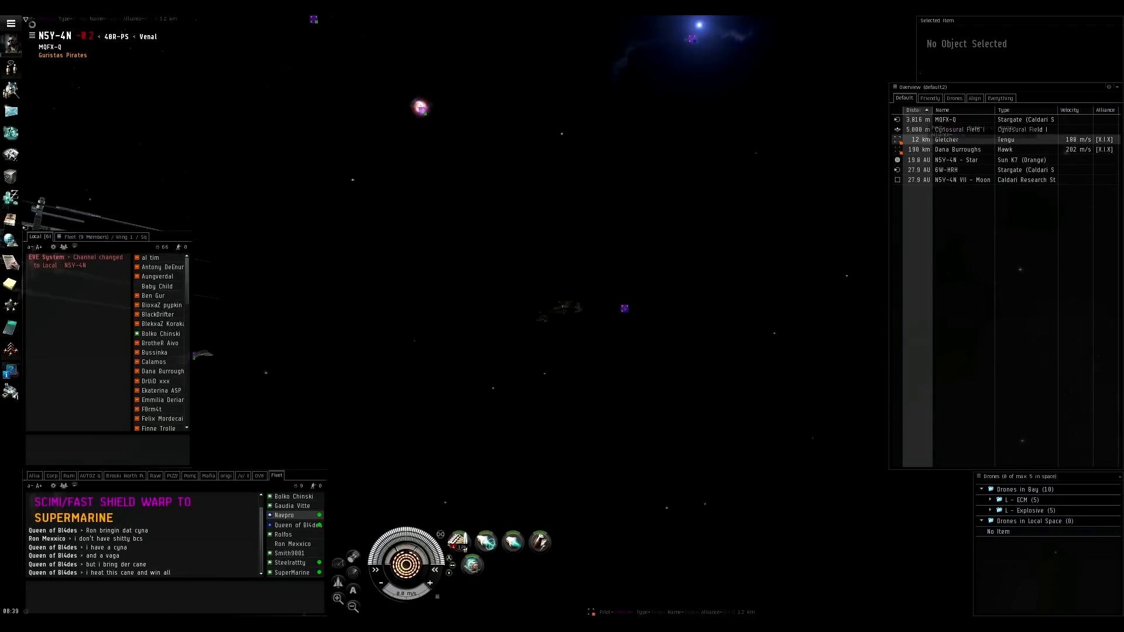
{"action": "left_click", "coordinate": [947, 139]}
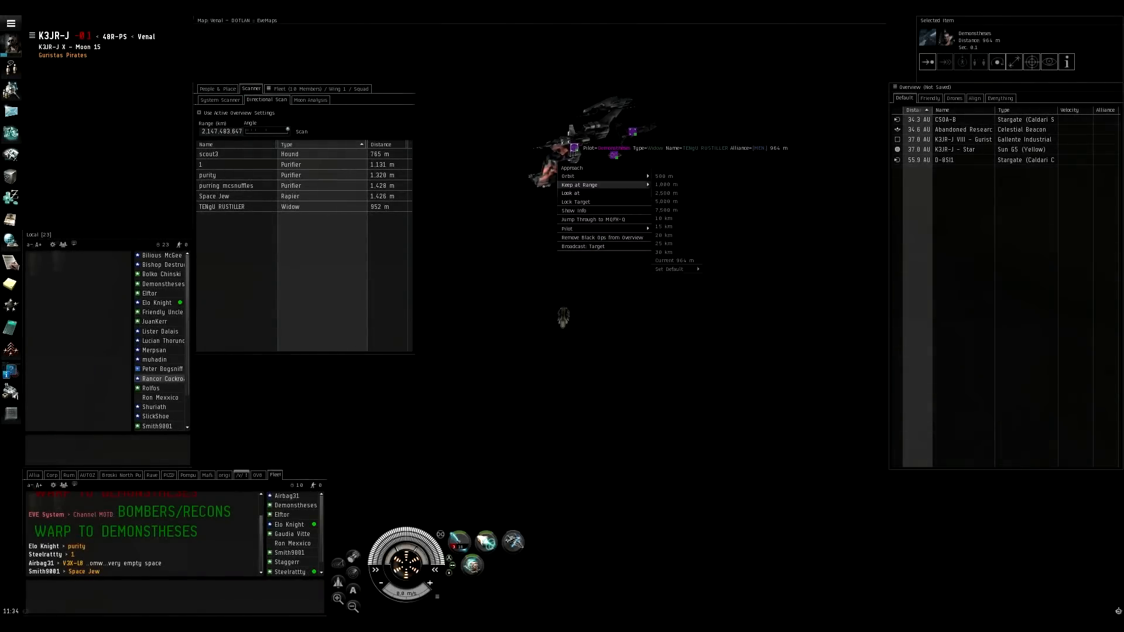
- Set Keep at Range on the enemy Widow spotted on directional scan
{"action": "left_click", "coordinate": [593, 218]}
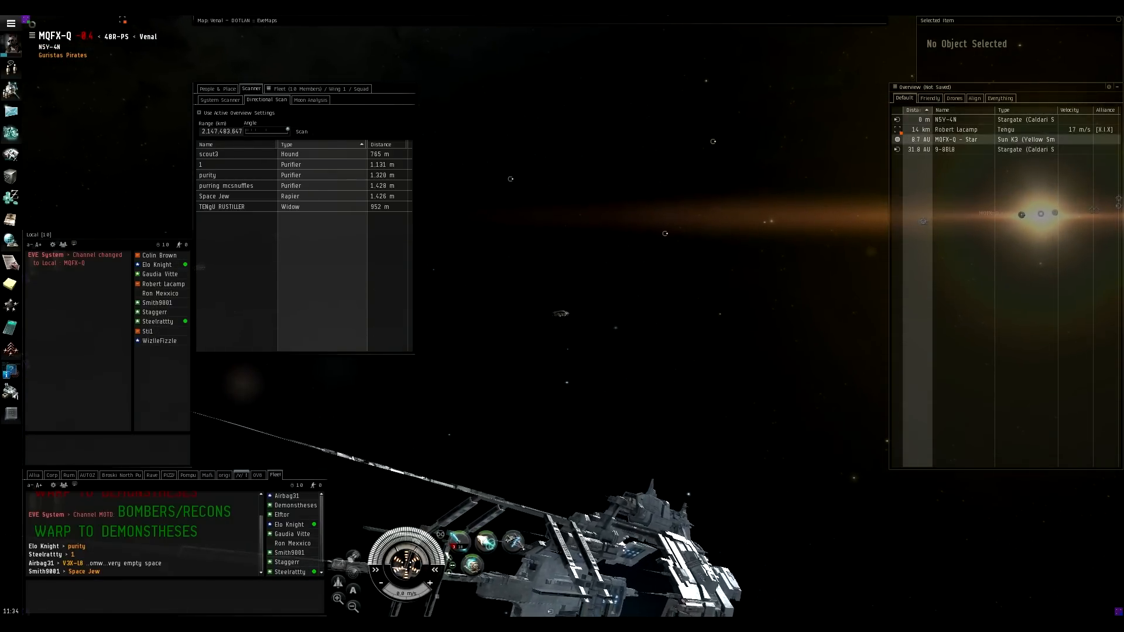
- Lock the Tengu near the stargate and torpedo it down to its capsule
{"action": "left_click", "coordinate": [957, 128]}
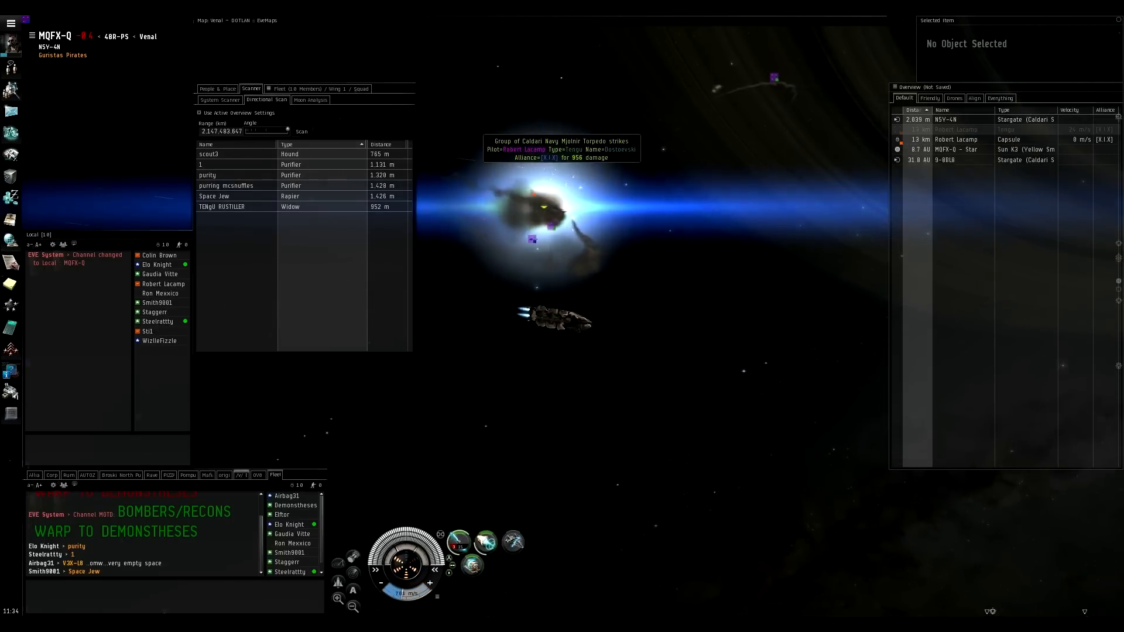
{"action": "left_click", "coordinate": [956, 130]}
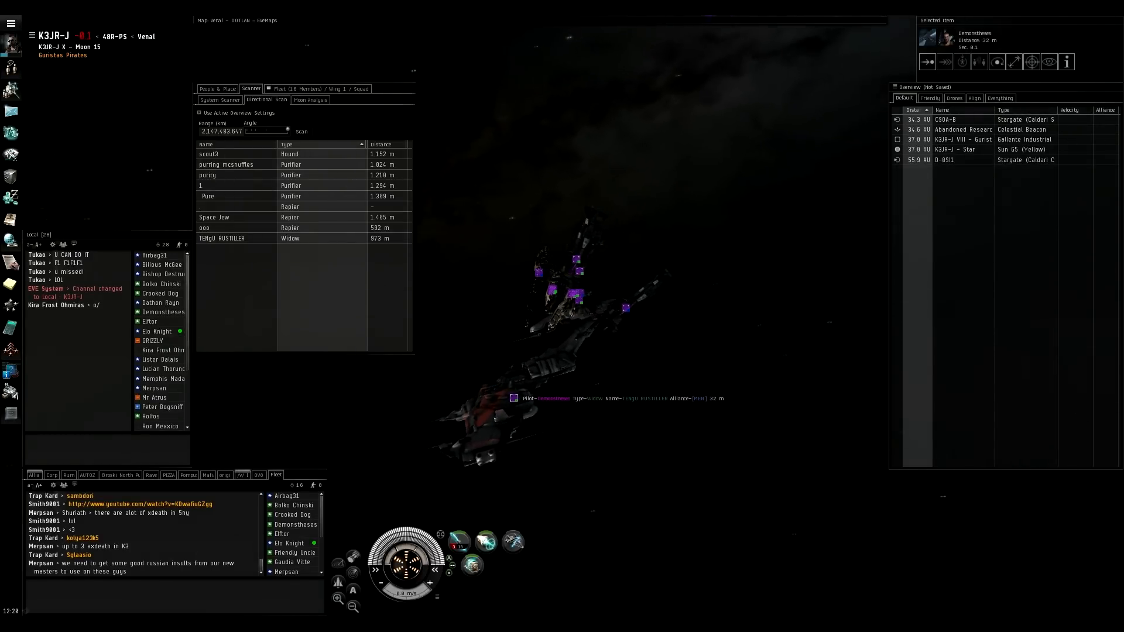
- Jump through the allied Widow's bridge from K3JR-J to MQFX-Q
{"action": "right_click", "coordinate": [514, 399]}
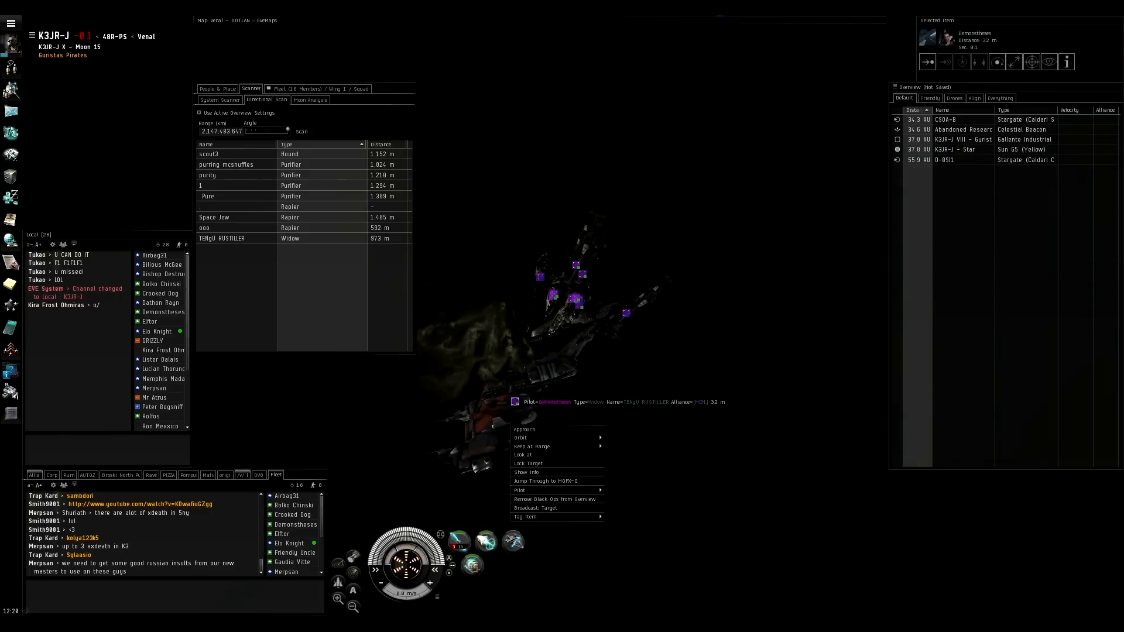
{"action": "left_click", "coordinate": [545, 481]}
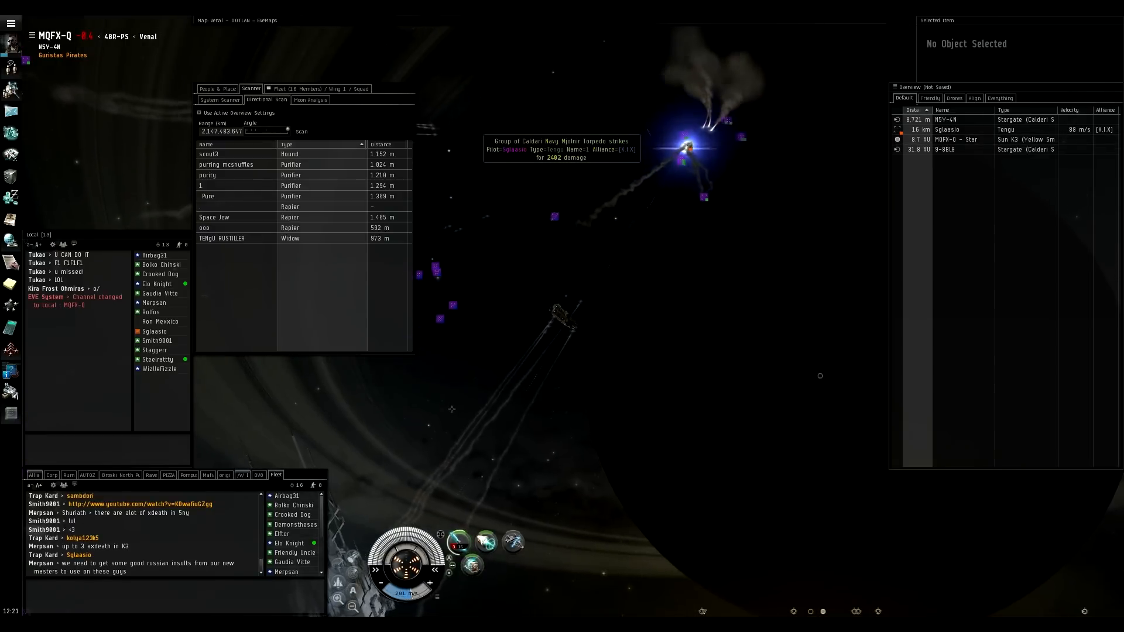
- Torpedo the second Tengu and select its escape capsule on the overview
{"action": "left_click", "coordinate": [946, 130]}
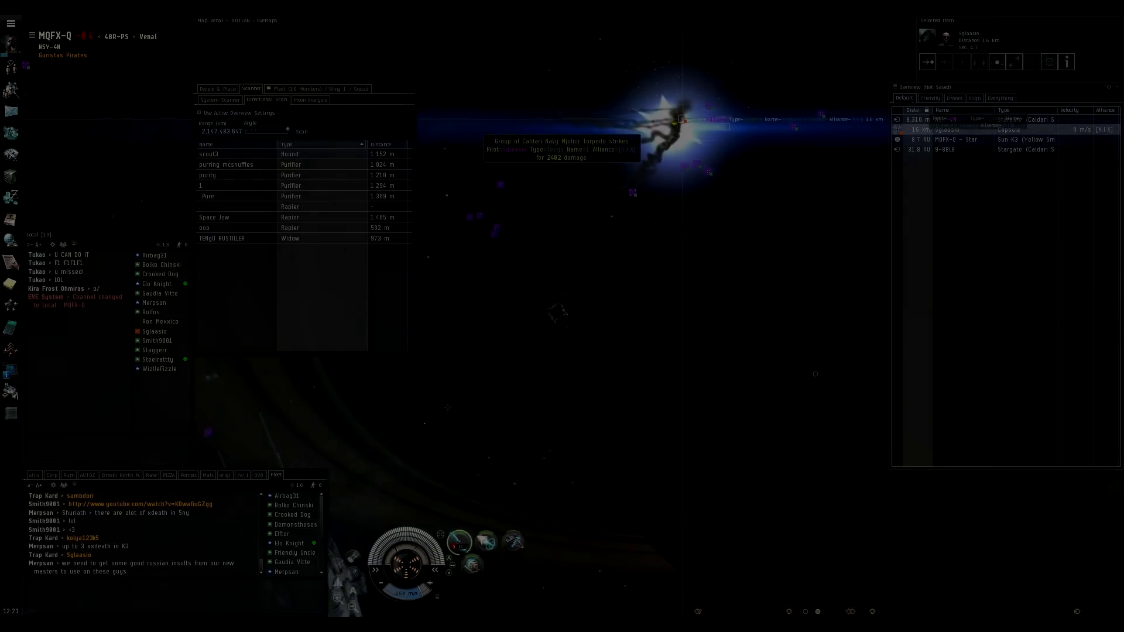